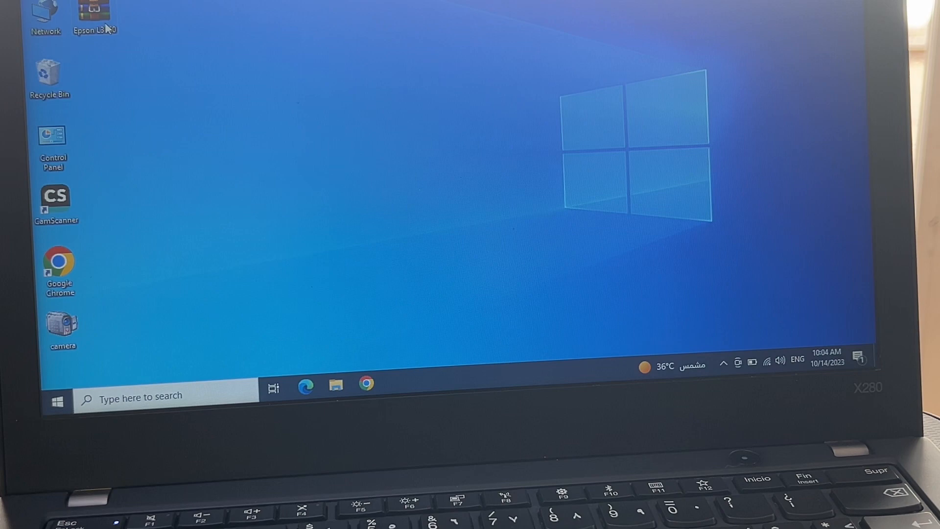
Move the Epson L3150 archive to mid-desktop and reveal the hidden tray icons.
{"action": "left_click_drag", "start_coordinate": [93, 15], "coordinate": [245, 132]}
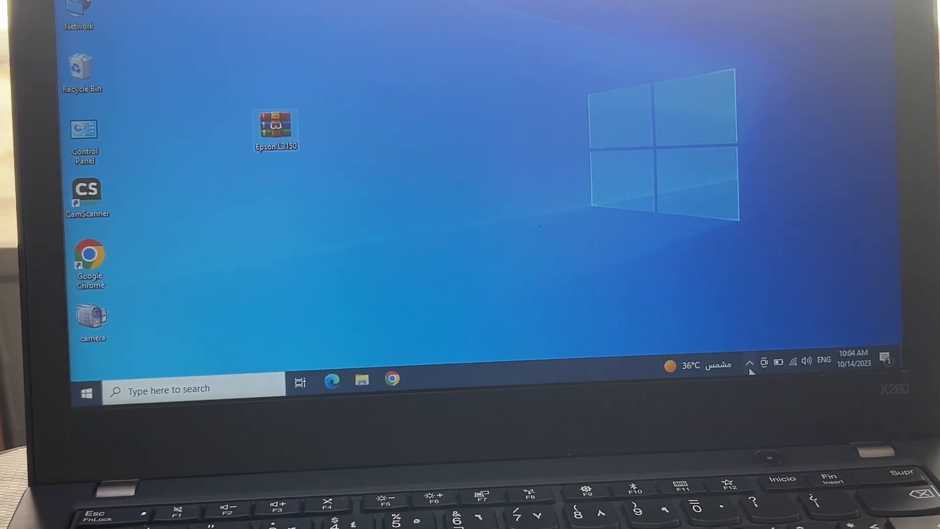
{"action": "left_click", "coordinate": [749, 363]}
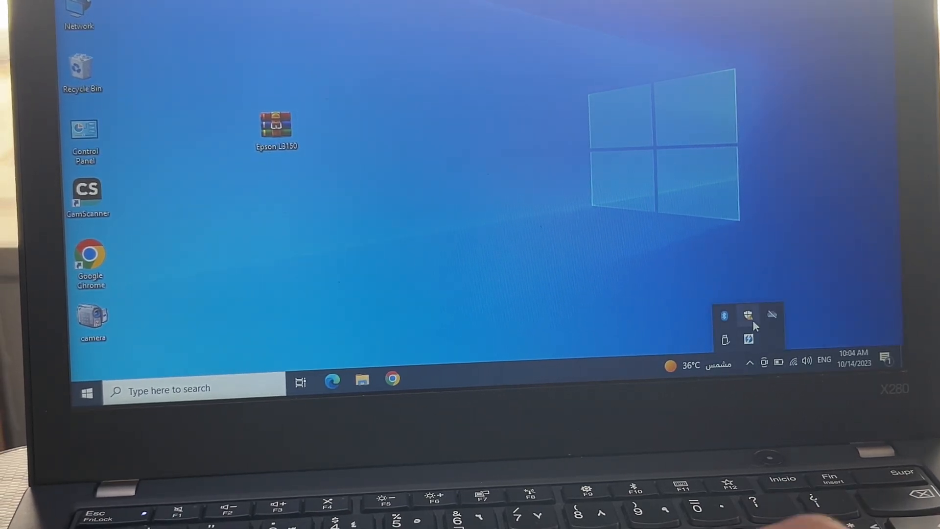
Switch Microsoft Defender real-time protection Off, approving the User Account Control prompt.
{"action": "left_click", "coordinate": [748, 314]}
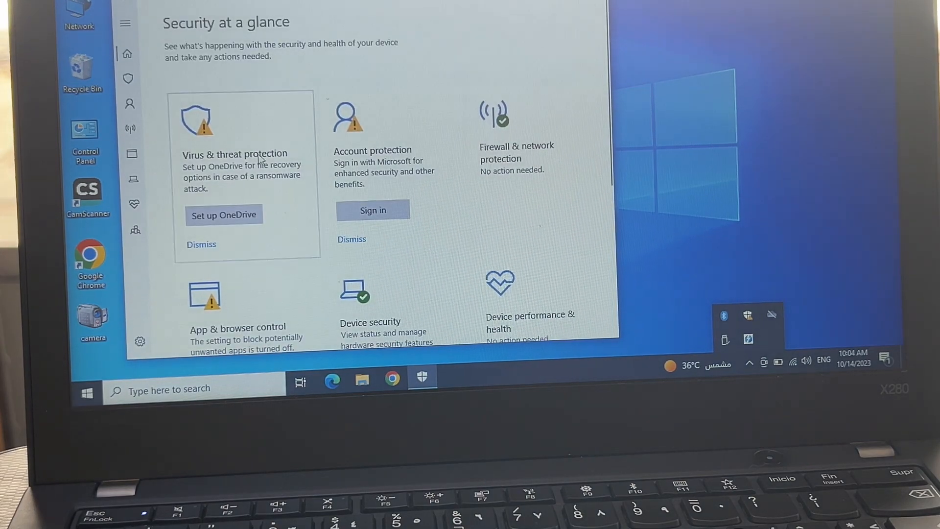
{"action": "left_click", "coordinate": [234, 154]}
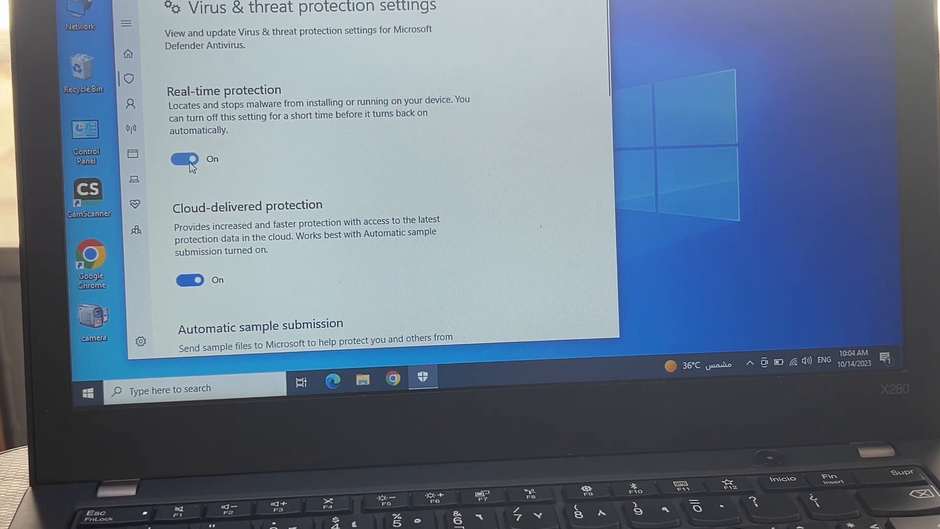
{"action": "left_click", "coordinate": [184, 158]}
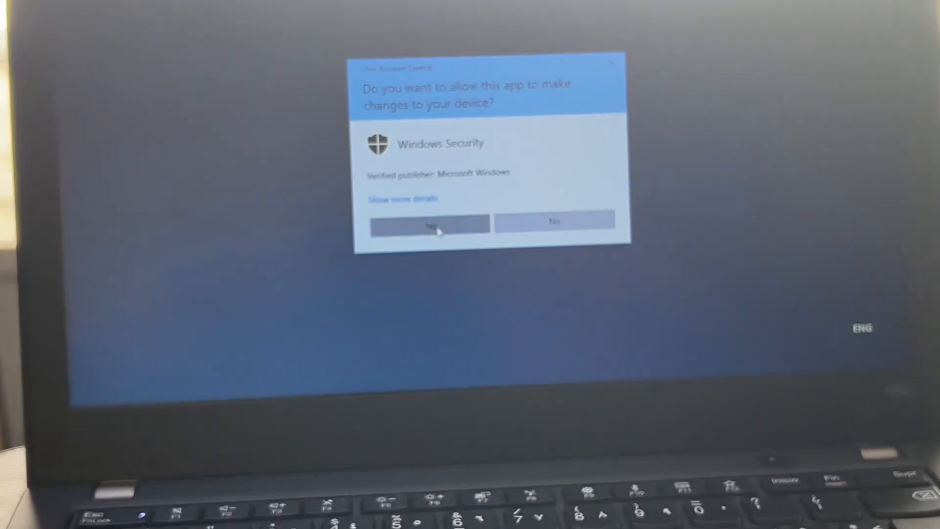
{"action": "left_click", "coordinate": [429, 222]}
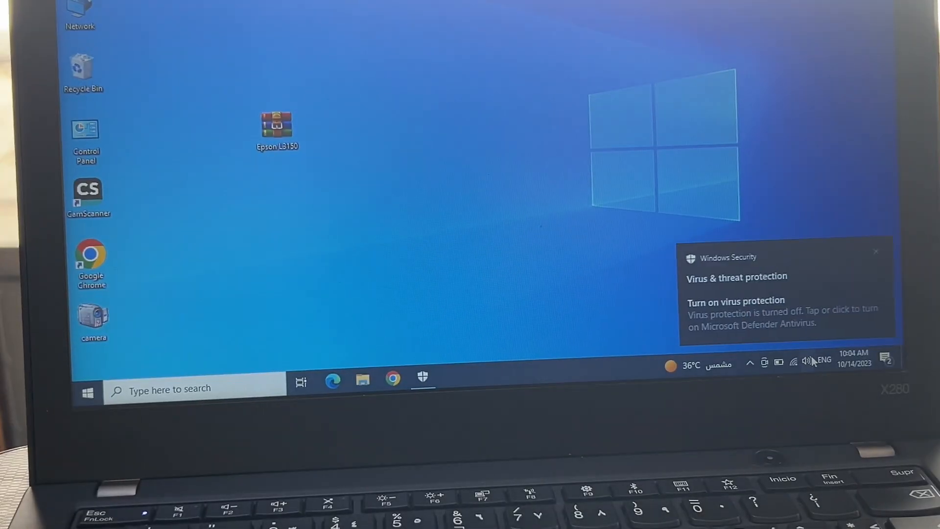
Disconnect Wi-Fi, extract the archive into an Epson L3150 folder, and place it beneath the archive.
{"action": "left_click", "coordinate": [793, 361]}
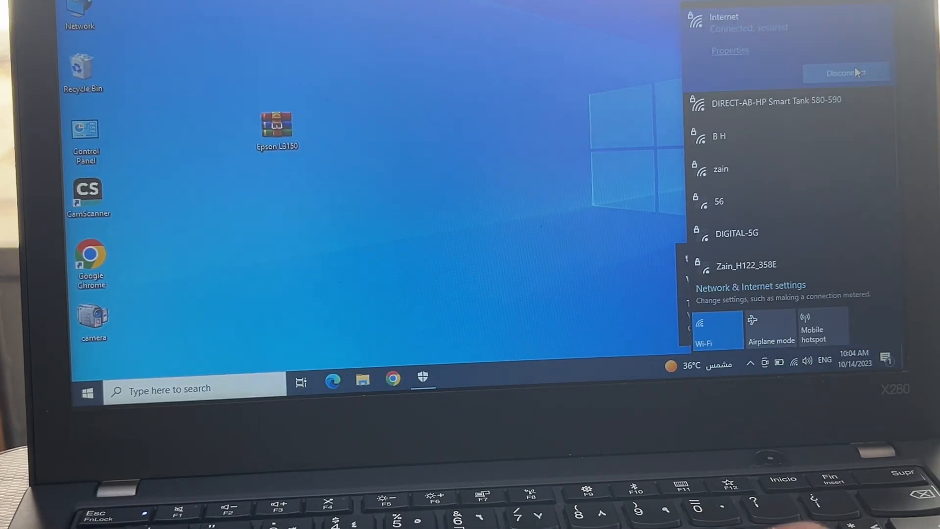
{"action": "right_click", "coordinate": [278, 127]}
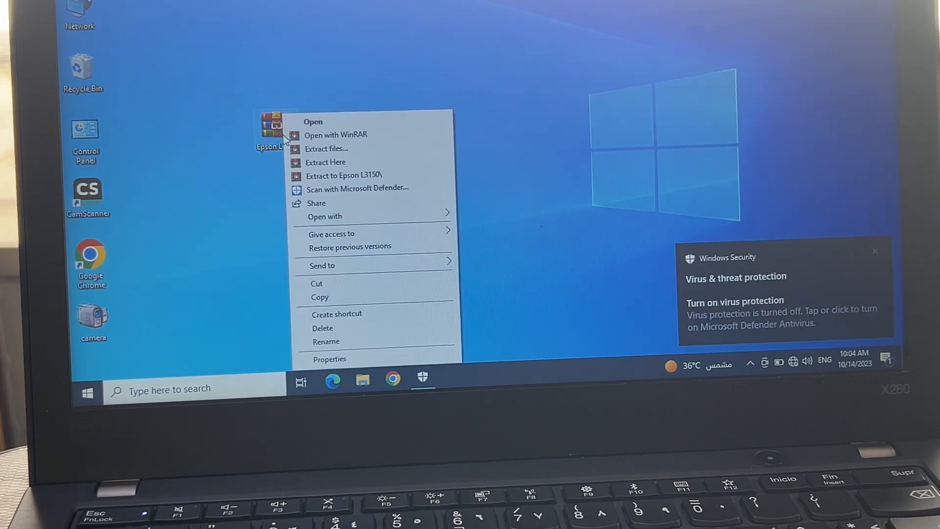
{"action": "left_click", "coordinate": [344, 174]}
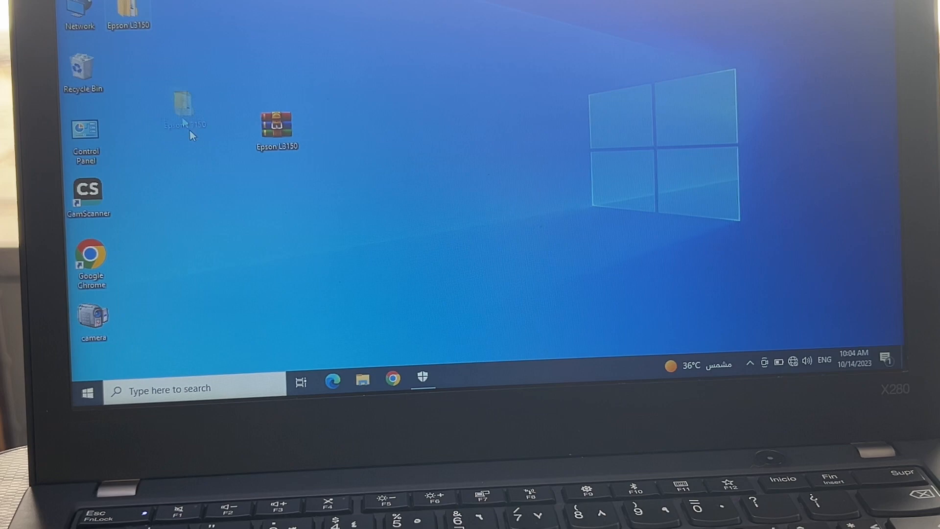
{"action": "left_click_drag", "start_coordinate": [183, 113], "coordinate": [279, 192]}
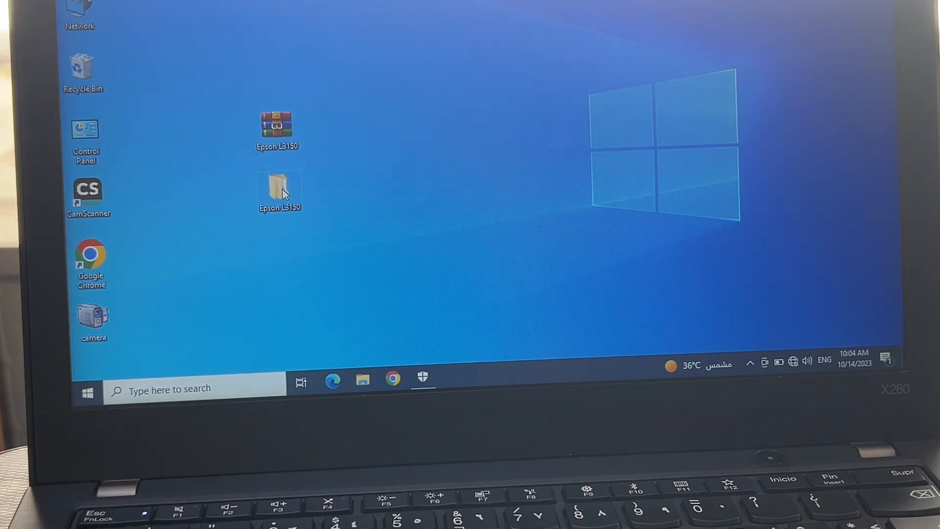
Navigate into the extracted Epson L3150 folder and select the archive password in Instructions.txt.
{"action": "double_click", "coordinate": [279, 189]}
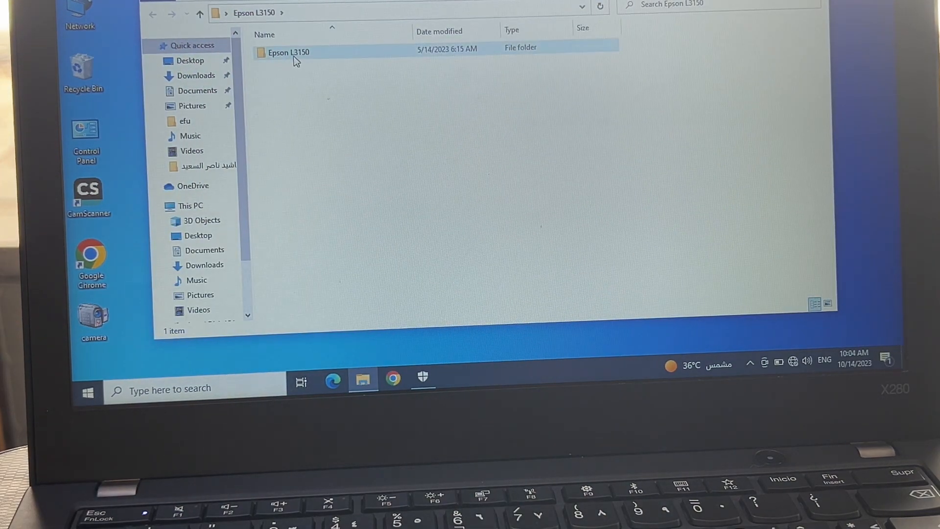
{"action": "double_click", "coordinate": [289, 52]}
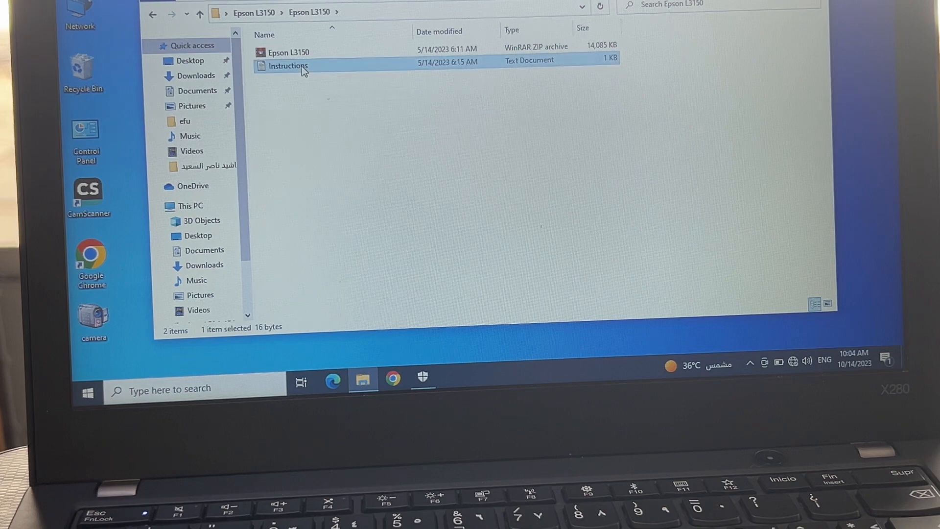
{"action": "double_click", "coordinate": [288, 65]}
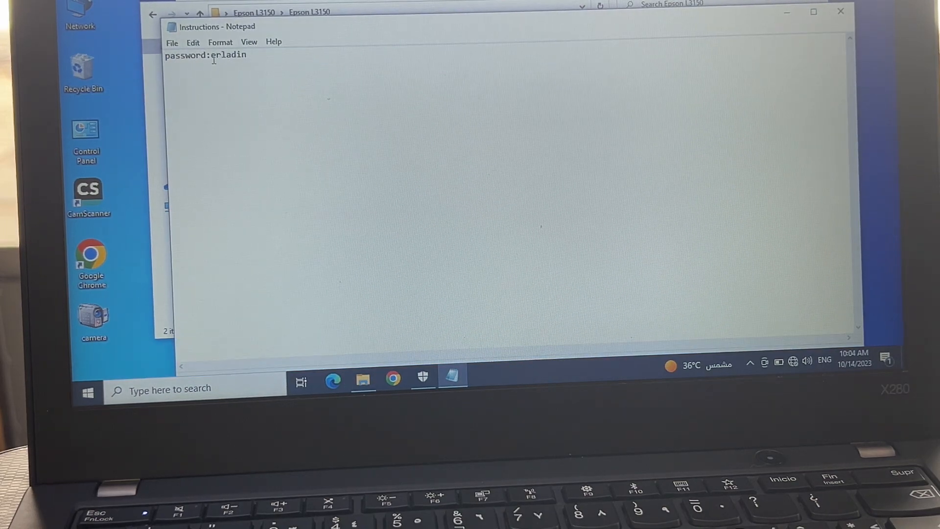
{"action": "double_click", "coordinate": [229, 55]}
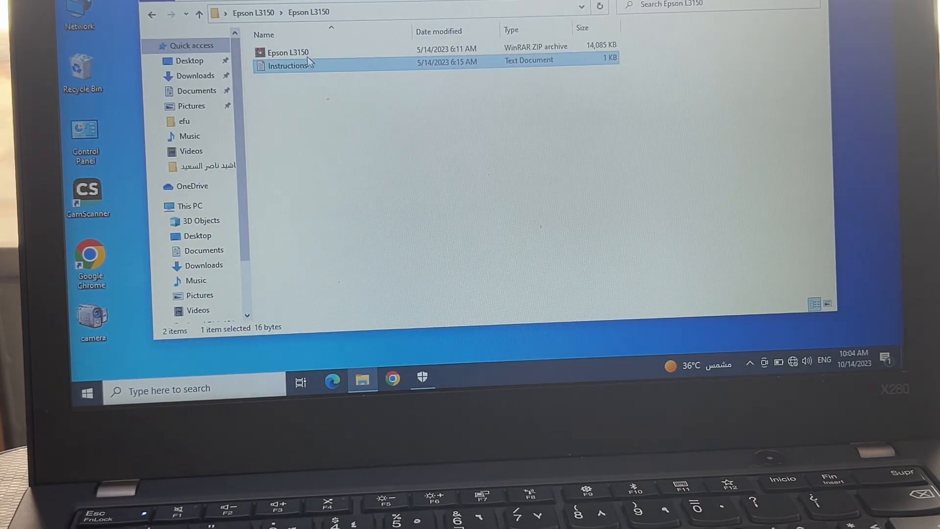
Extract the inner Epson L3150 zip here, confirming the archive password.
{"action": "right_click", "coordinate": [288, 52]}
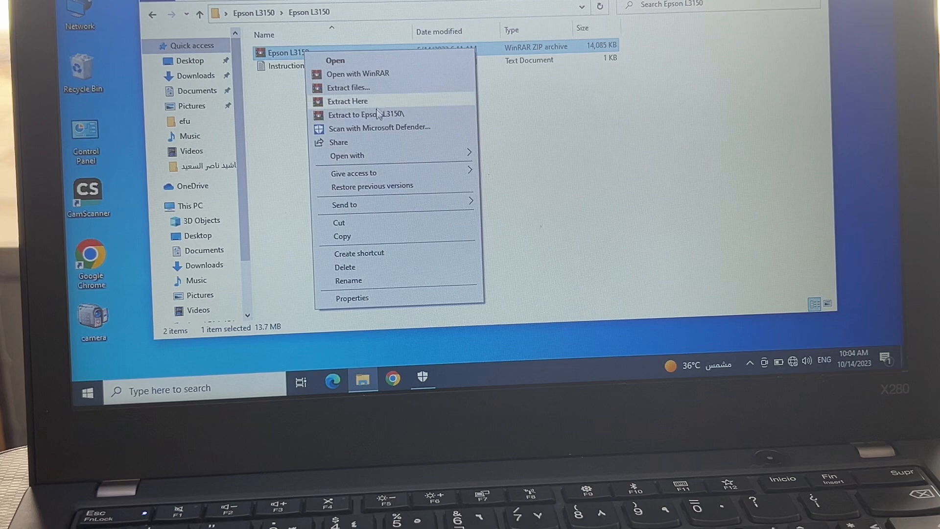
{"action": "left_click", "coordinate": [346, 101]}
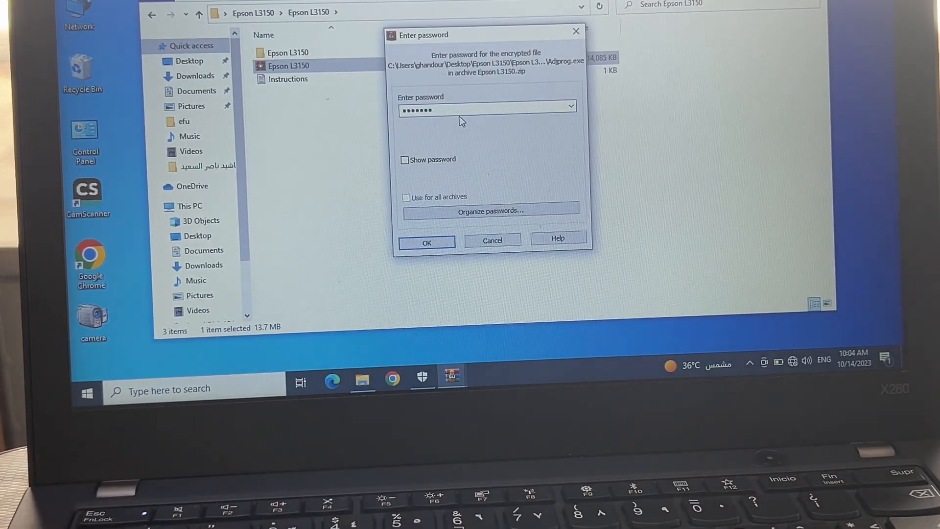
{"action": "left_click", "coordinate": [425, 243]}
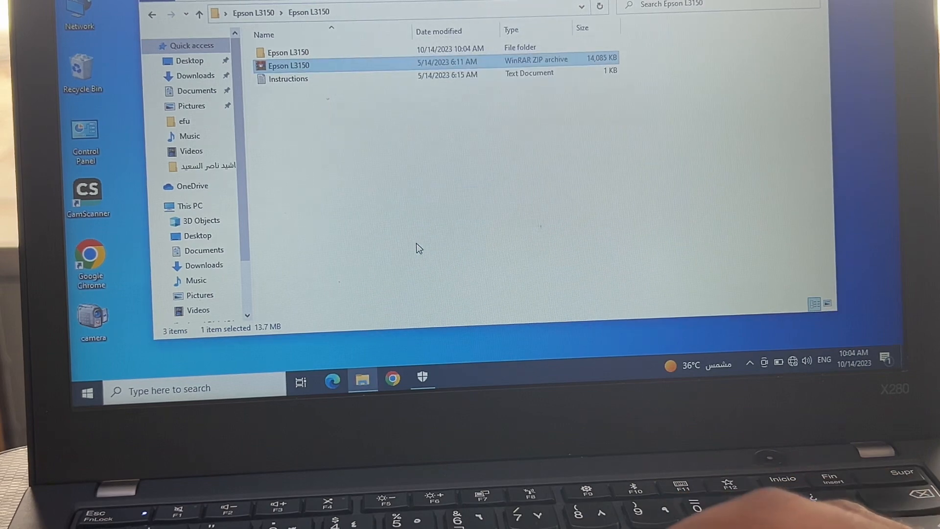
Open the two nested Epson L3150 folders to reach Adjprog, Keygen and the DLL files.
{"action": "double_click", "coordinate": [288, 52]}
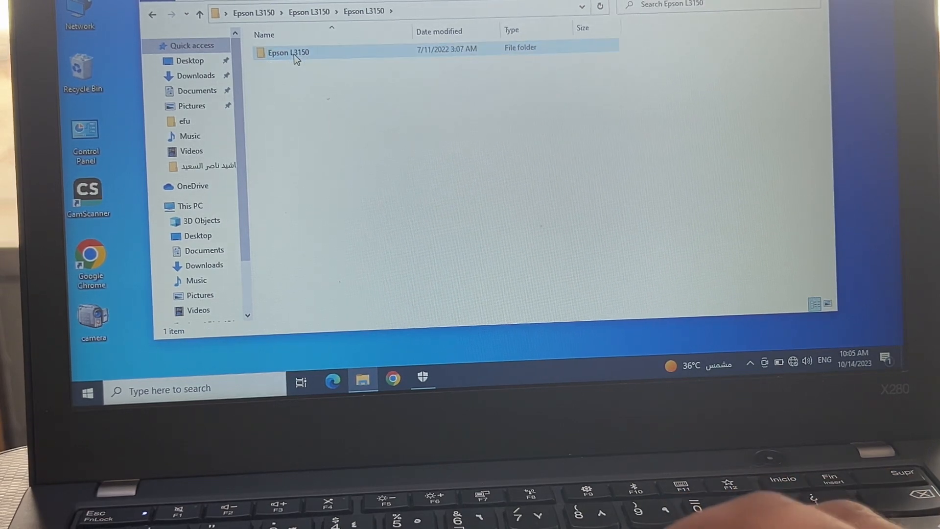
{"action": "double_click", "coordinate": [288, 52]}
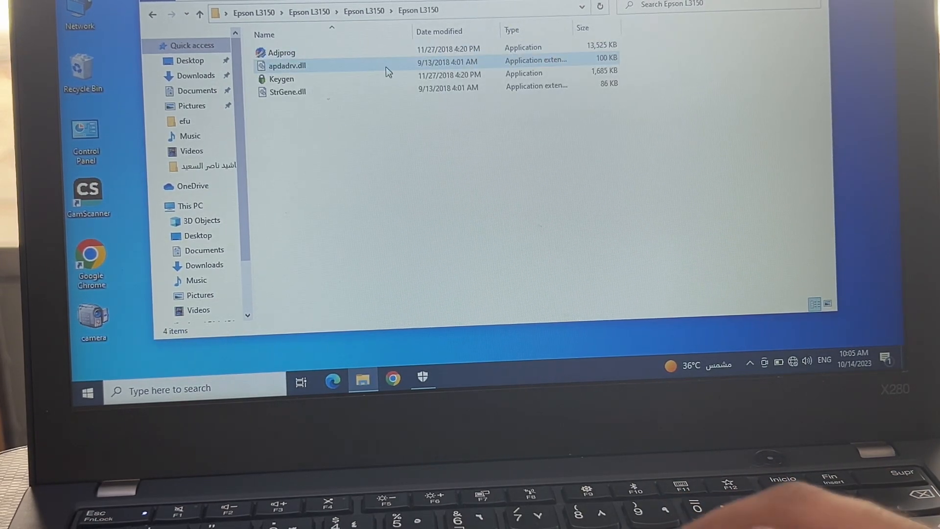
{"action": "mouse_move", "coordinate": [387, 53]}
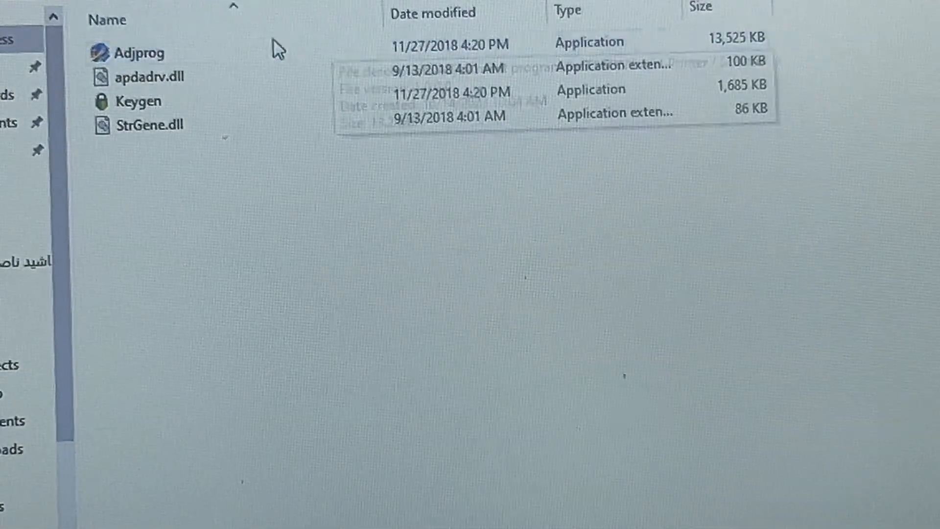
Launch Adjprog and select its license ID from the unregistered-version prompt for copying.
{"action": "double_click", "coordinate": [141, 52]}
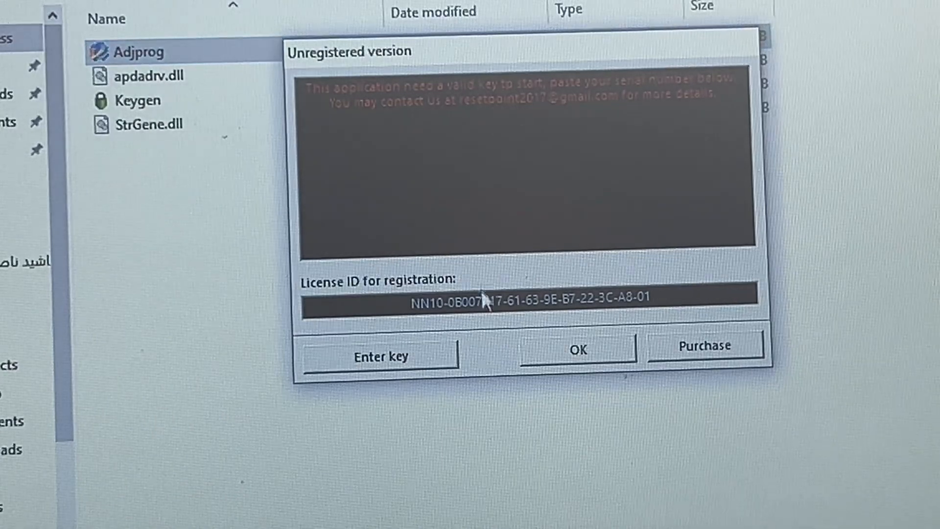
{"action": "mouse_move", "coordinate": [393, 283]}
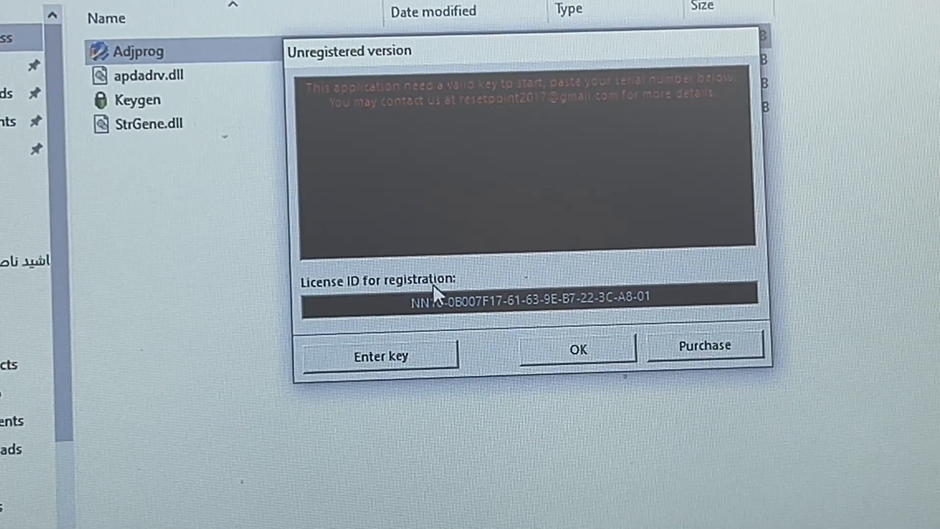
{"action": "mouse_move", "coordinate": [399, 317]}
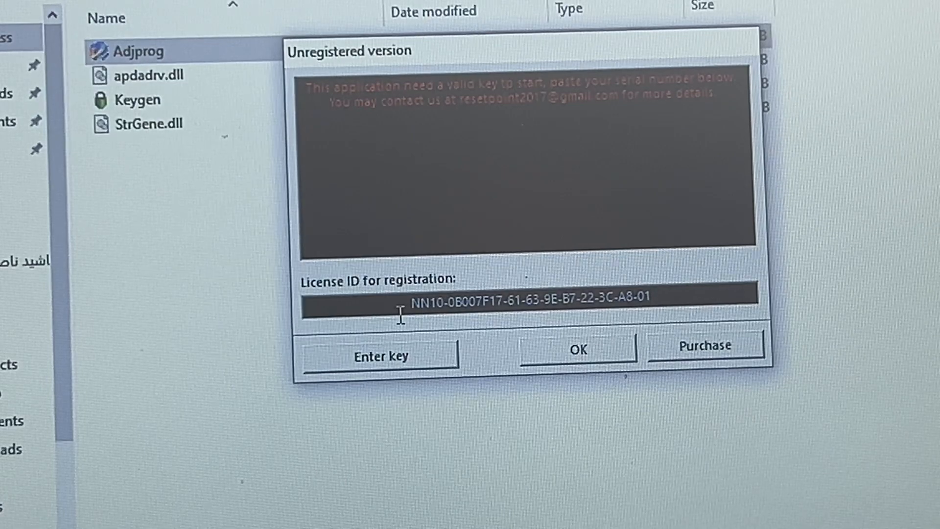
{"action": "triple_click", "coordinate": [530, 299]}
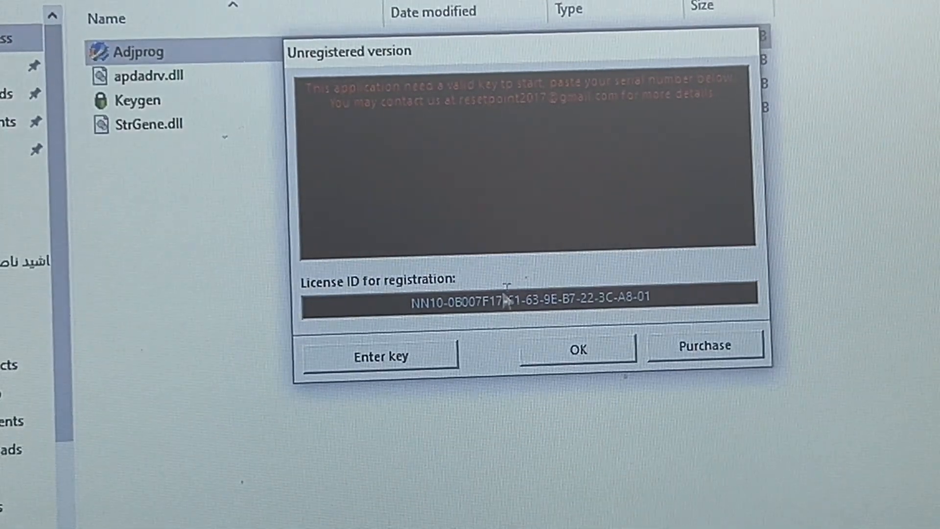
{"action": "triple_click", "coordinate": [533, 299]}
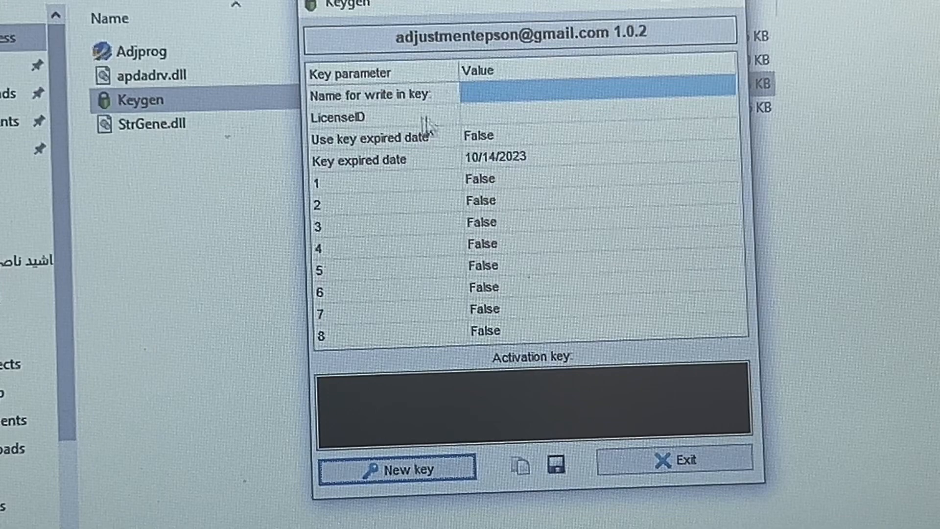
{"action": "mouse_move", "coordinate": [512, 97]}
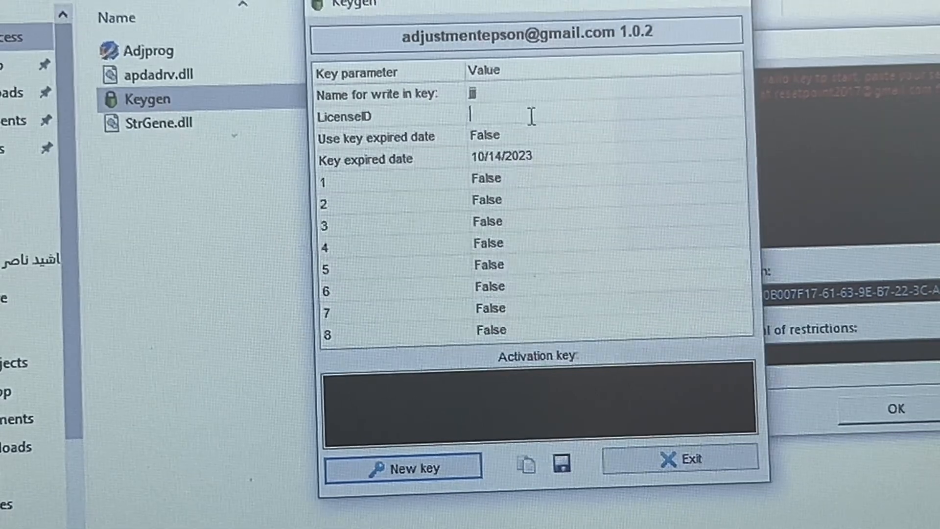
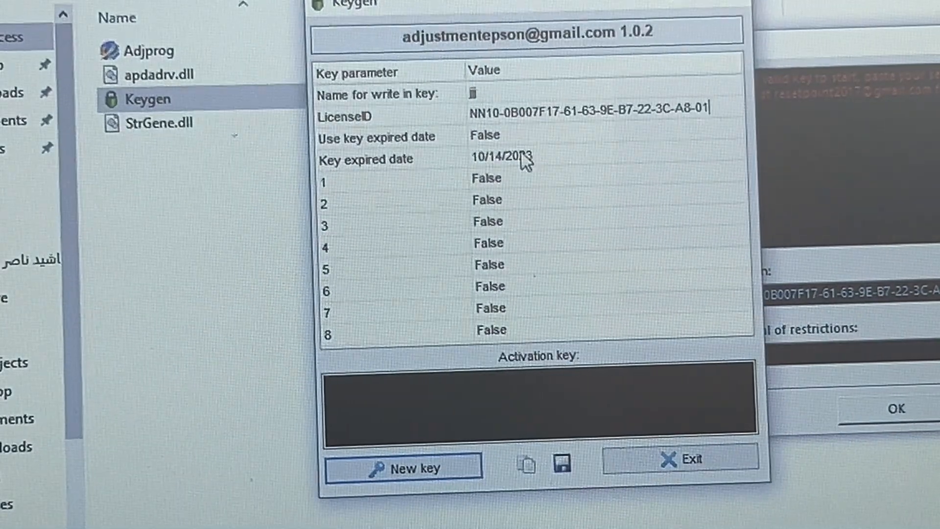
{"action": "left_click", "coordinate": [485, 135]}
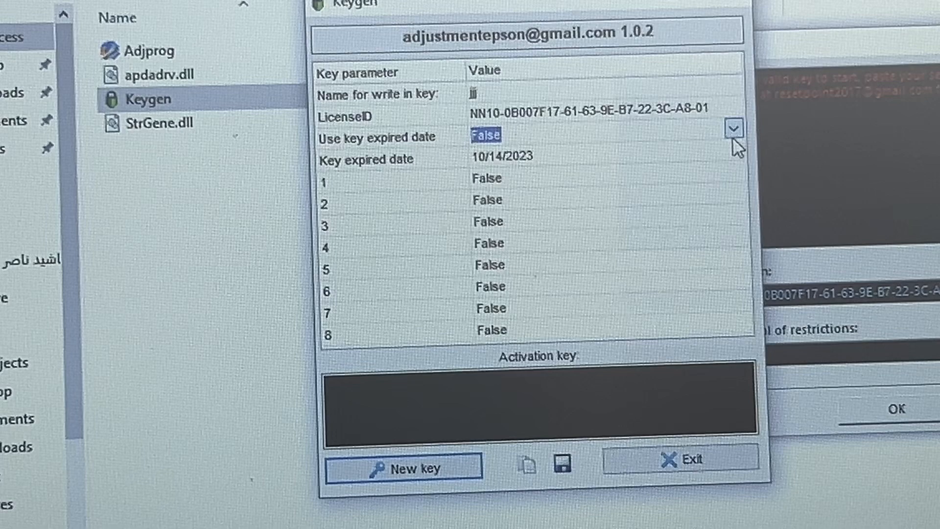
{"action": "left_click", "coordinate": [732, 127]}
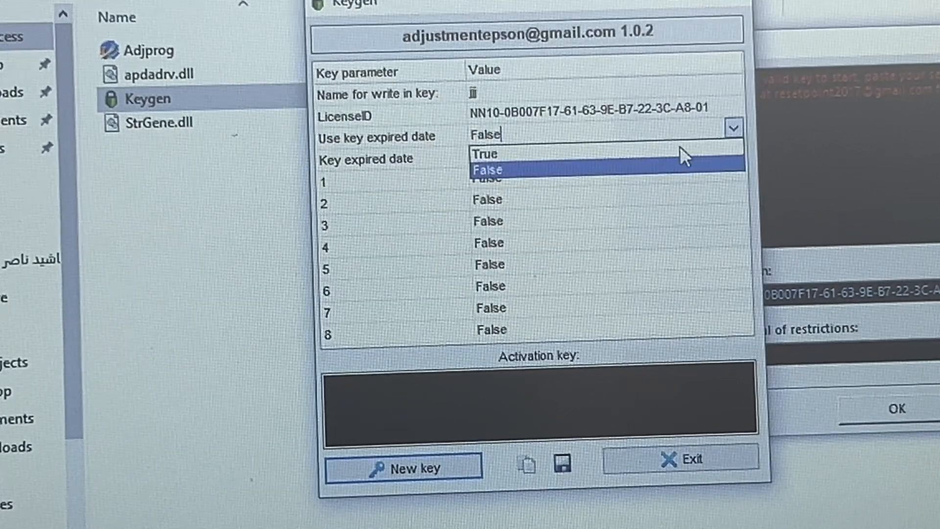
{"action": "left_click", "coordinate": [486, 154]}
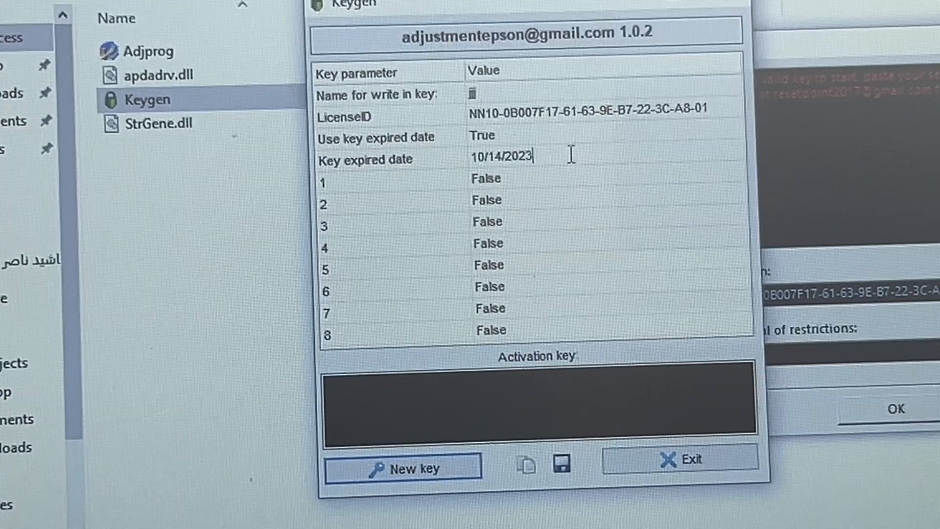
{"action": "type", "text": "2024"}
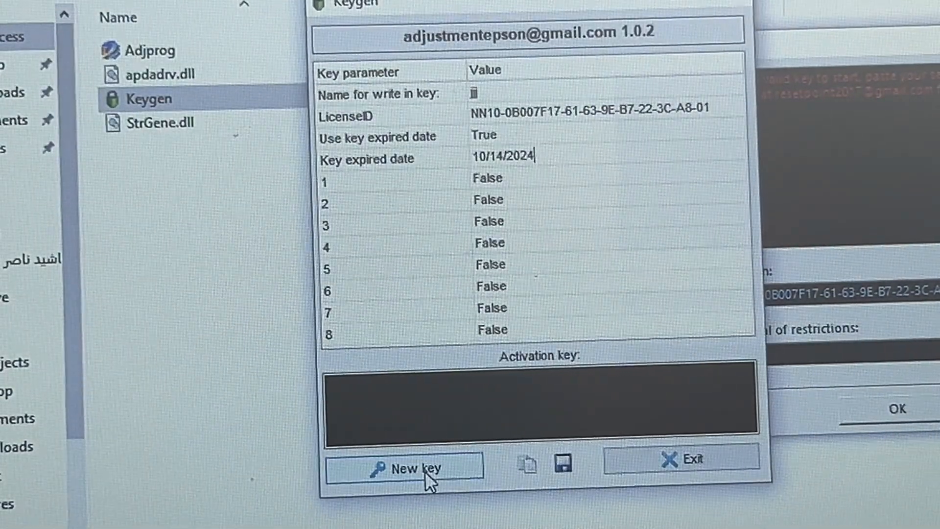
{"action": "left_click", "coordinate": [403, 469]}
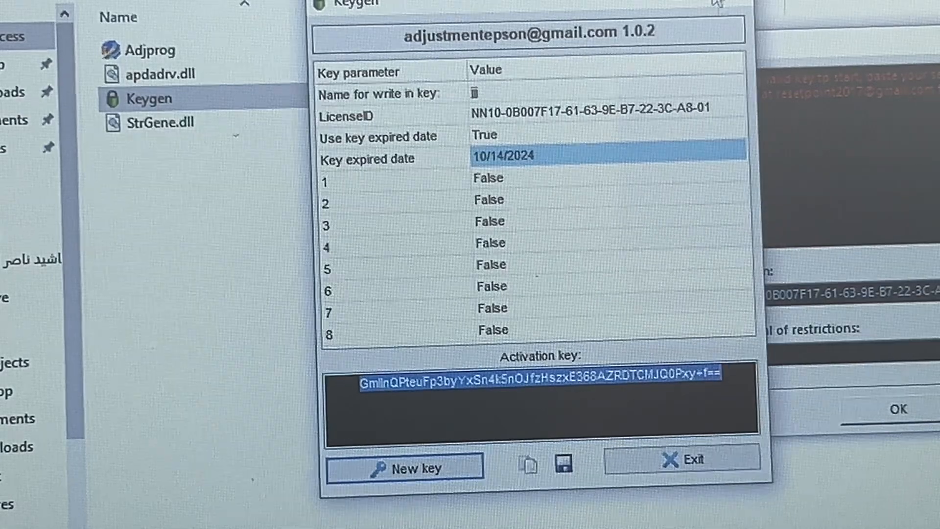
Close Keygen, relaunch Adjprog and register it with the pasted activation key.
{"action": "left_click", "coordinate": [681, 461]}
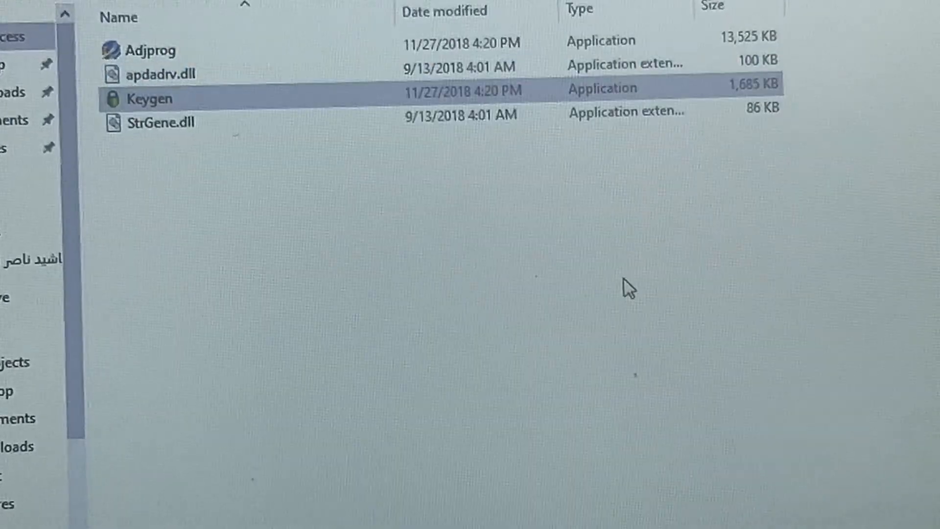
{"action": "double_click", "coordinate": [151, 98]}
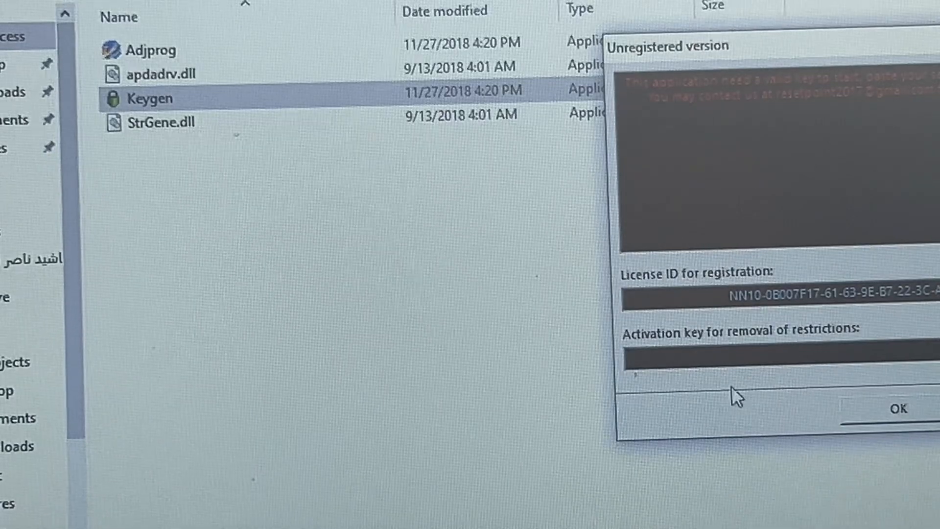
{"action": "mouse_move", "coordinate": [771, 71]}
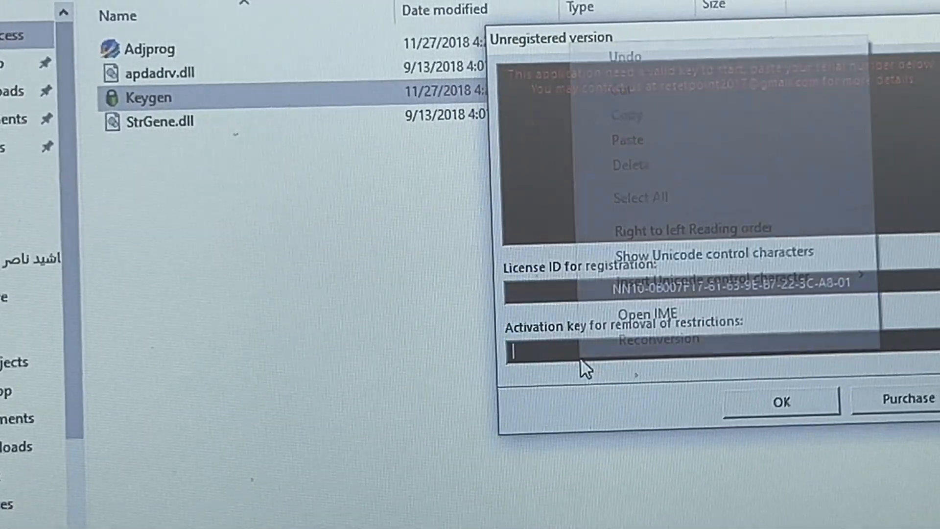
{"action": "left_click", "coordinate": [627, 140]}
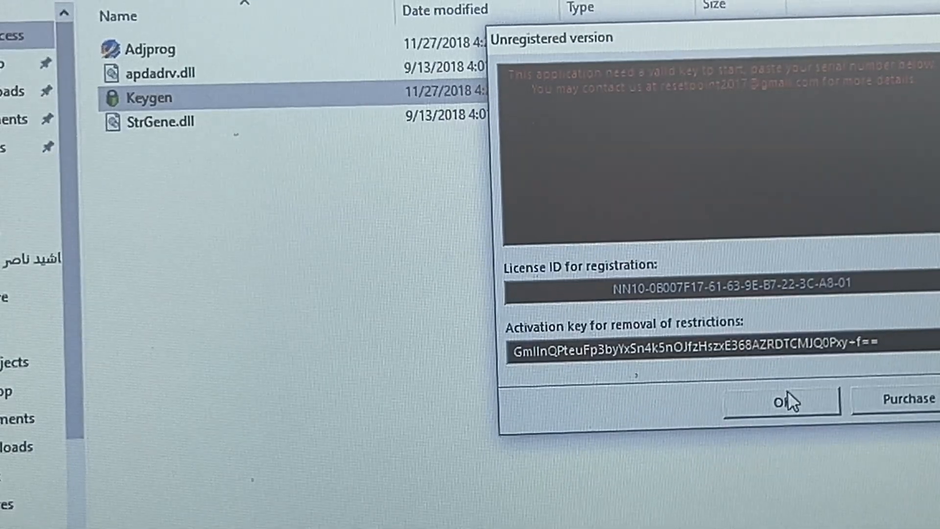
{"action": "left_click", "coordinate": [780, 400]}
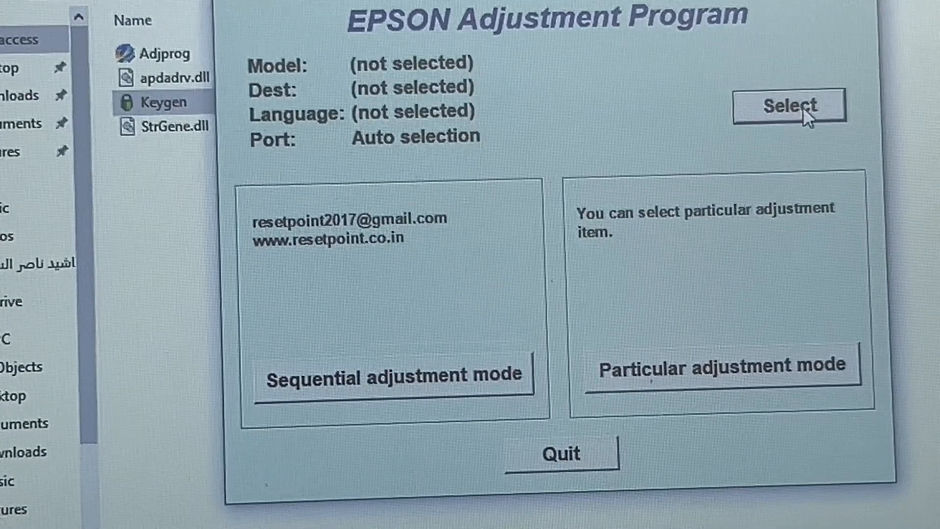
Set the printer to model L3150, destination EPIL, language English.
{"action": "left_click", "coordinate": [787, 106]}
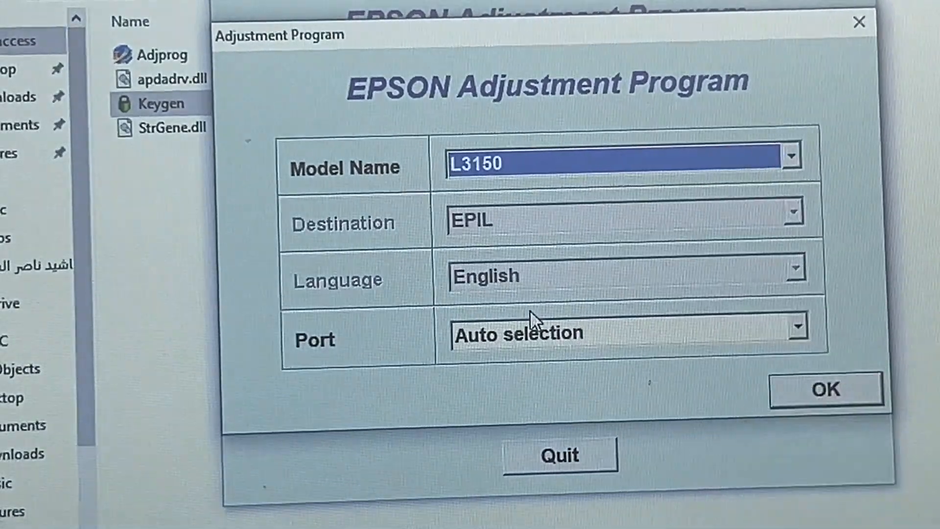
{"action": "left_click", "coordinate": [826, 389]}
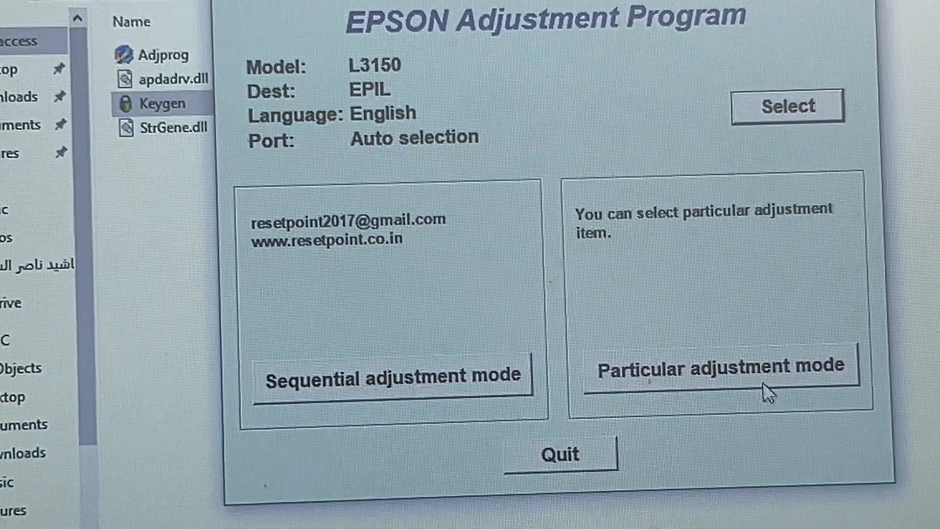
Open the Waste ink pad counter item from Particular adjustment mode.
{"action": "left_click", "coordinate": [718, 367]}
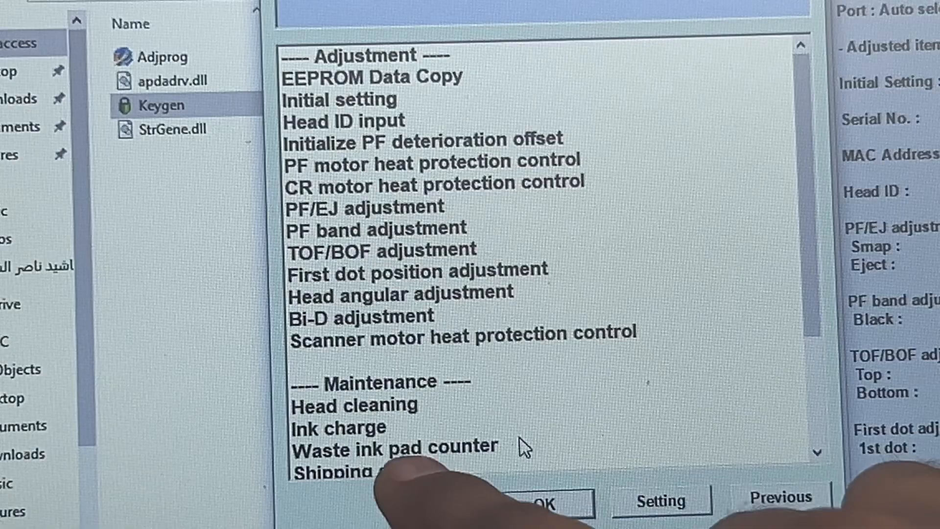
{"action": "left_click", "coordinate": [394, 447]}
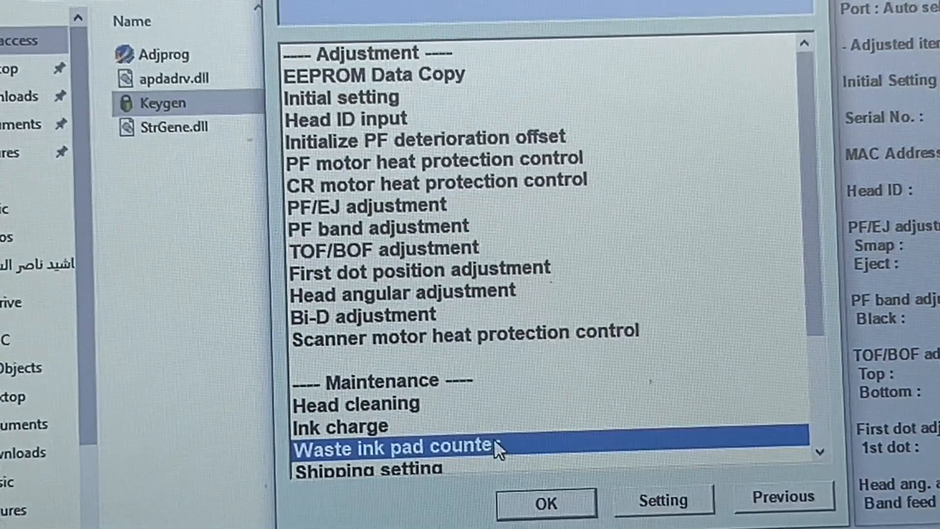
{"action": "left_click", "coordinate": [543, 502]}
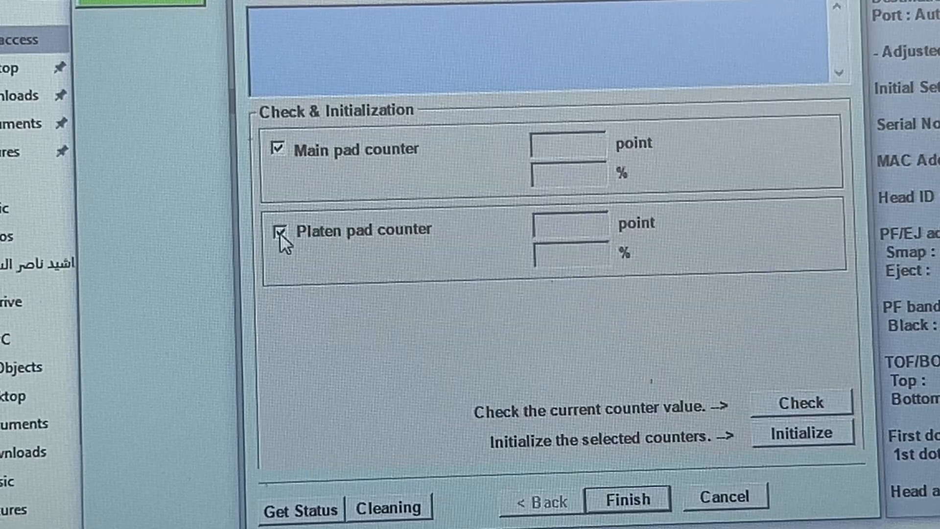
Check the waste ink pad counters (main 6346 points, 100%) and start initializing the main pad.
{"action": "left_click", "coordinate": [278, 231]}
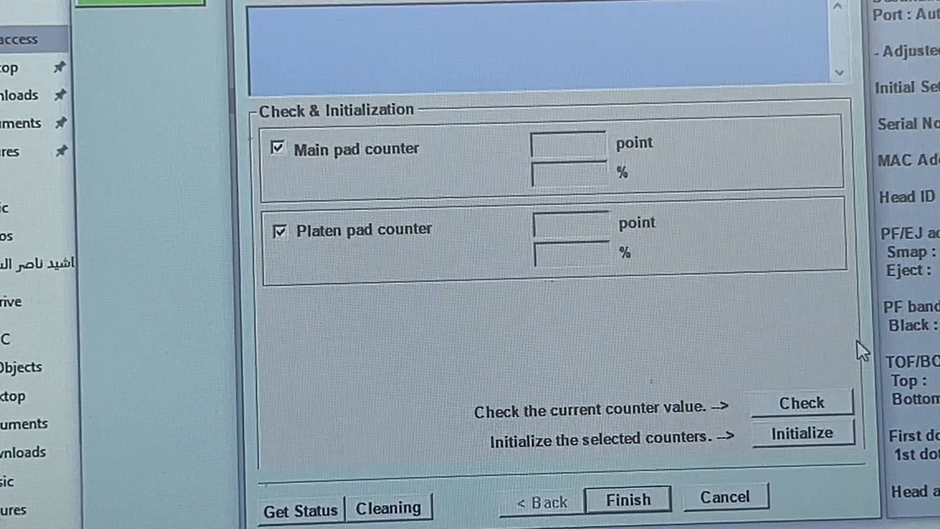
{"action": "left_click", "coordinate": [802, 402]}
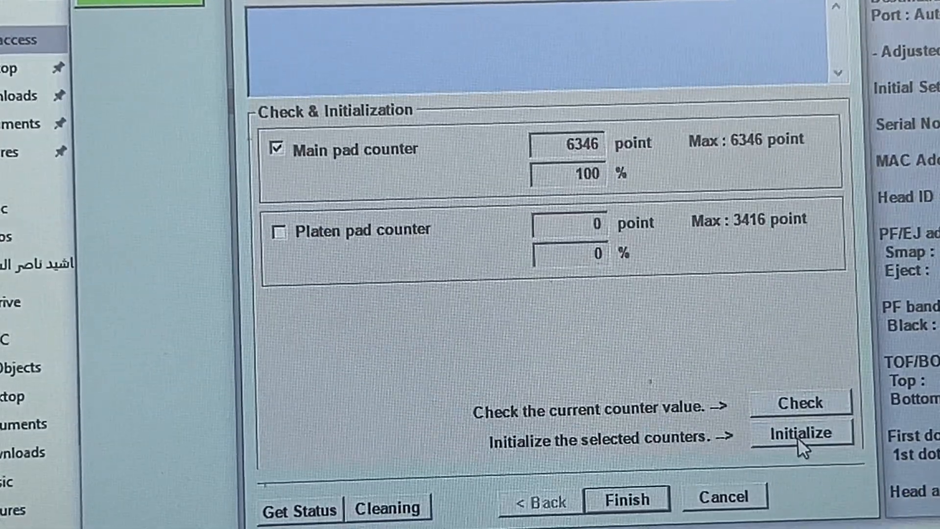
{"action": "left_click", "coordinate": [802, 432]}
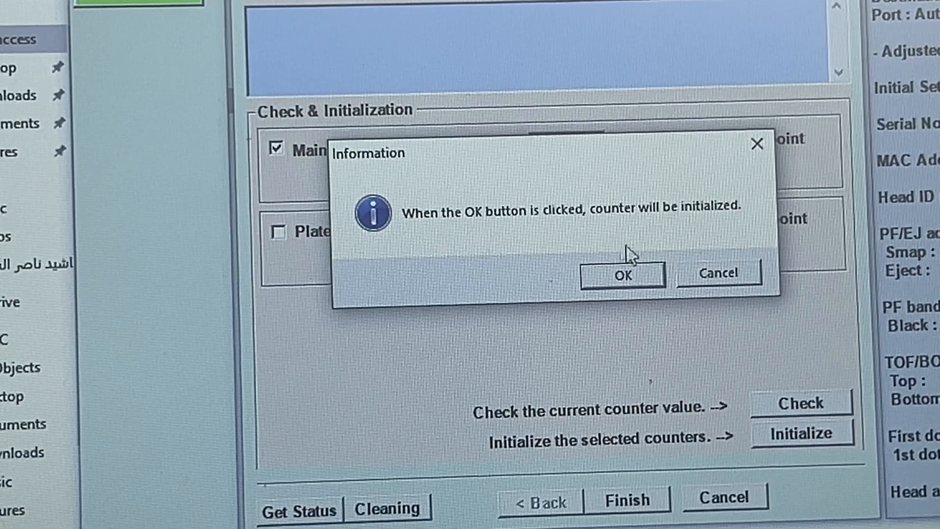
Confirm the initialization prompts so the main pad counter reads 0 points, 0%.
{"action": "left_click", "coordinate": [621, 274]}
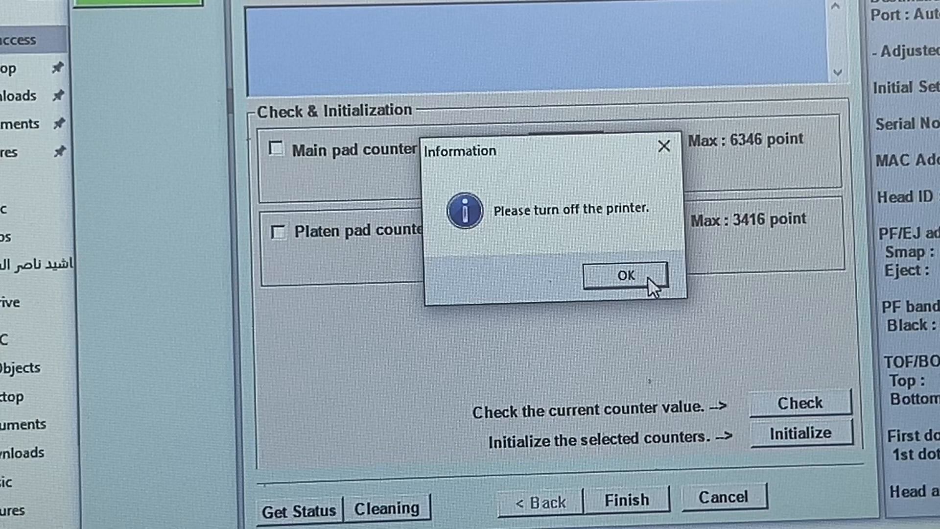
{"action": "left_click", "coordinate": [624, 275]}
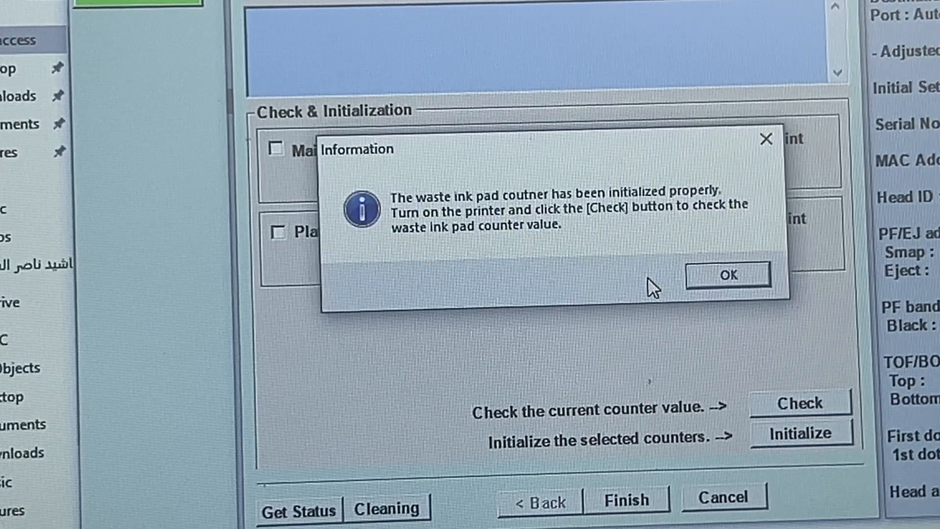
{"action": "left_click", "coordinate": [726, 274]}
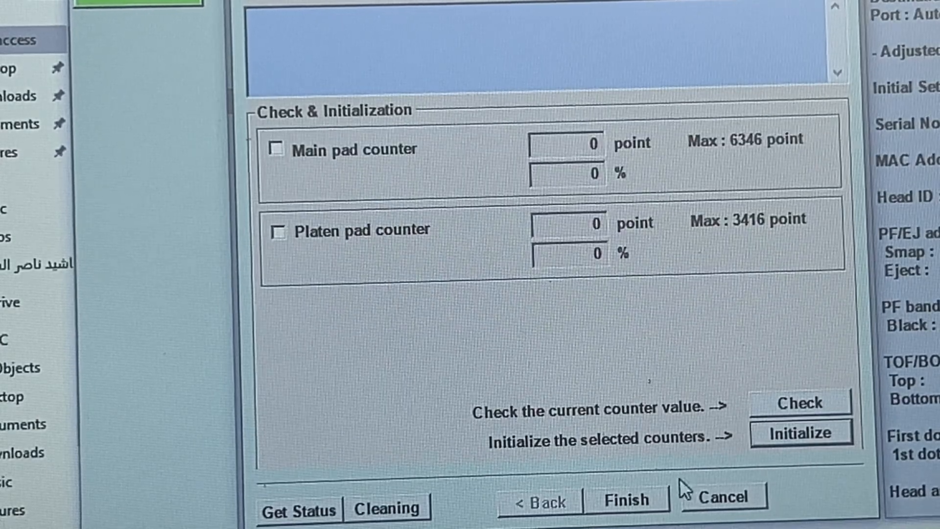